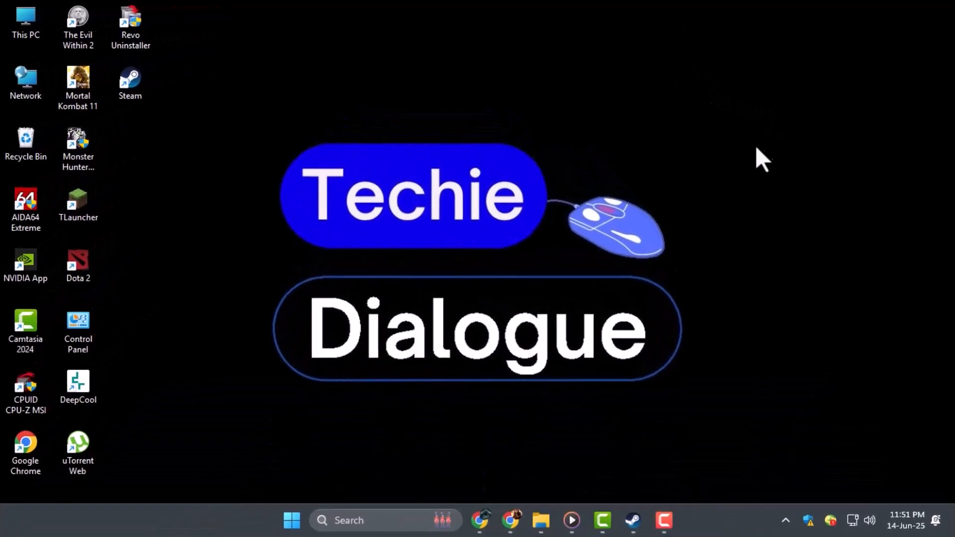
{"action": "mouse_move", "coordinate": [643, 298]}
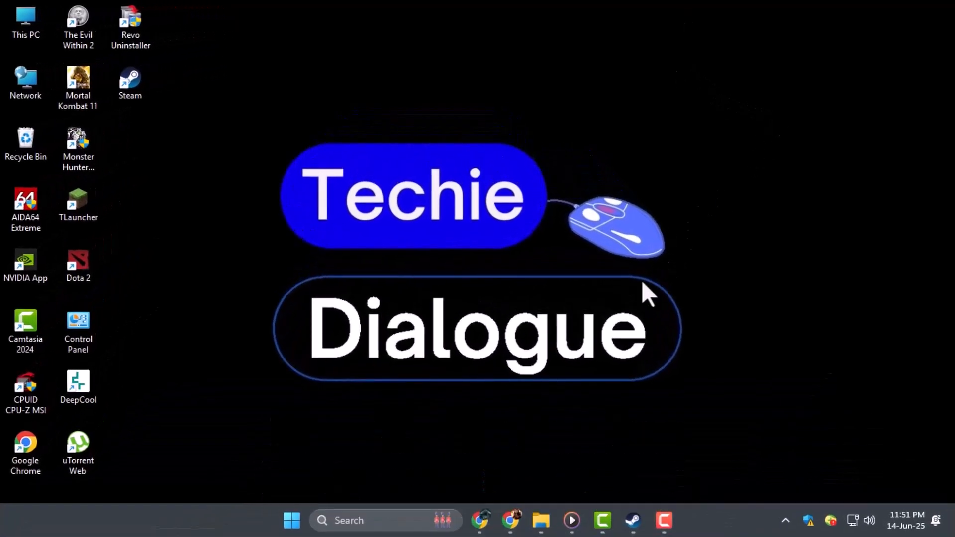
Step: Bring Steam up maximized and select Dota 2 in the Library
{"action": "left_click", "coordinate": [633, 521]}
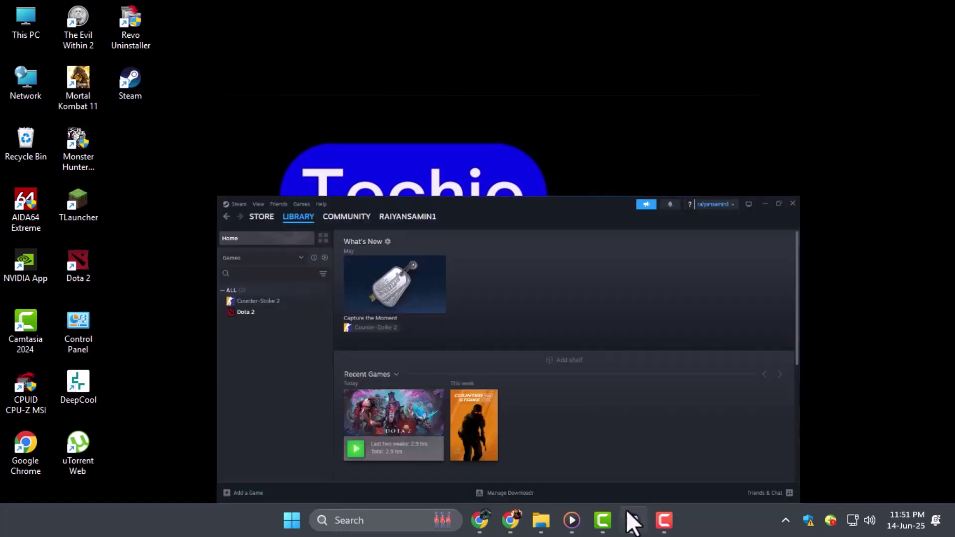
{"action": "left_click", "coordinate": [778, 202]}
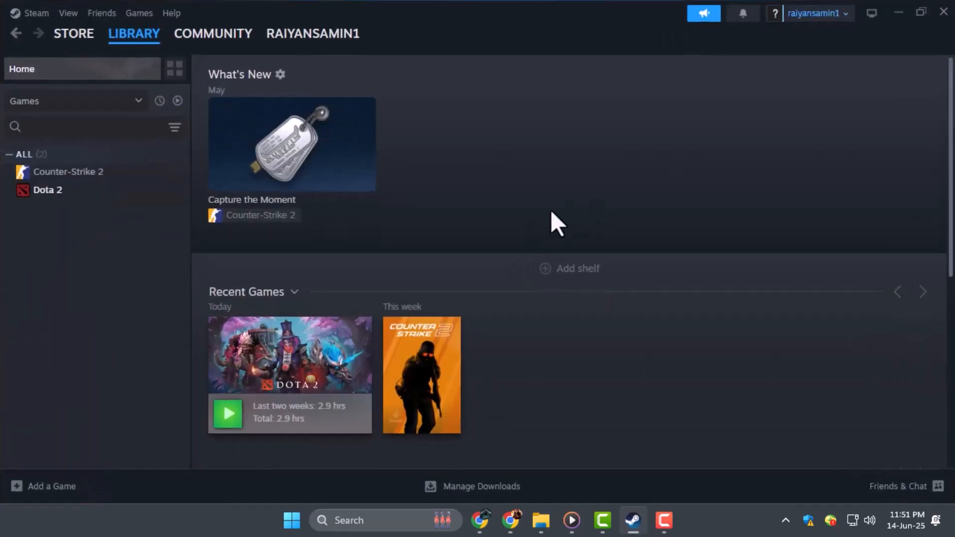
{"action": "mouse_move", "coordinate": [382, 242]}
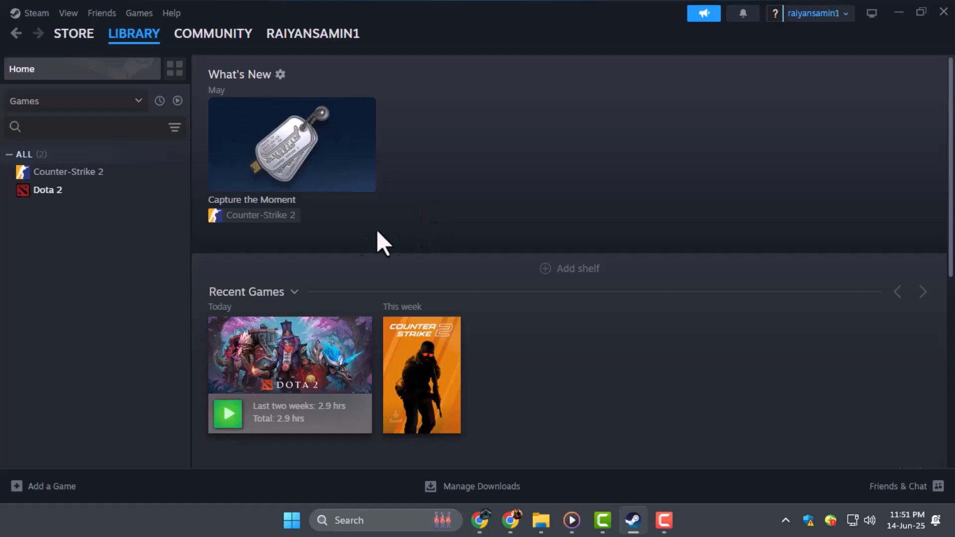
{"action": "left_click", "coordinate": [133, 34]}
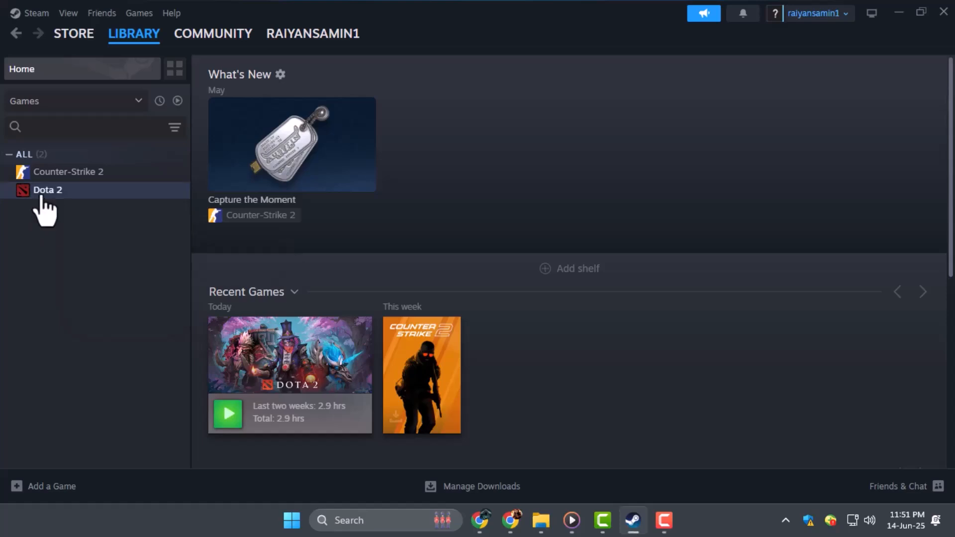
{"action": "left_click", "coordinate": [47, 190]}
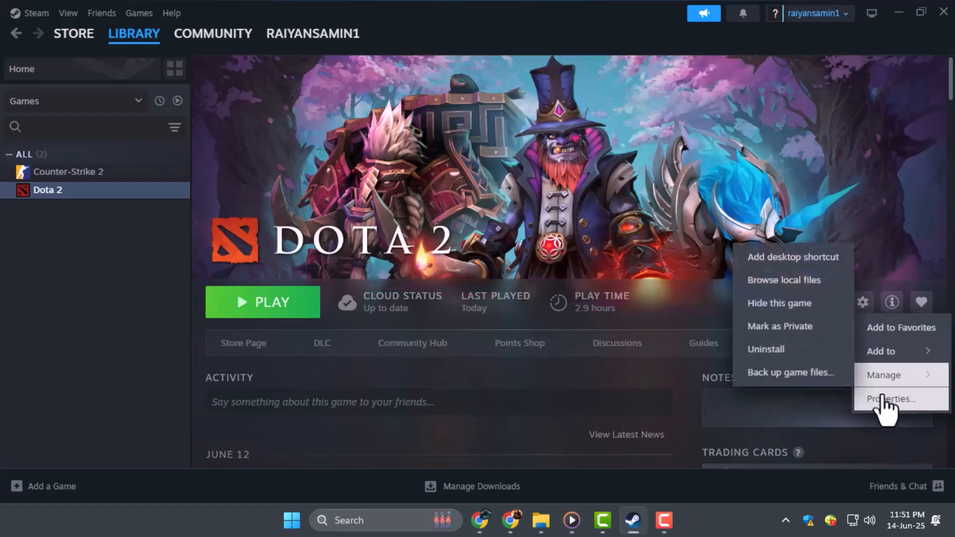
Step: Show Dota 2's Installed Files settings in its Properties
{"action": "left_click", "coordinate": [890, 398]}
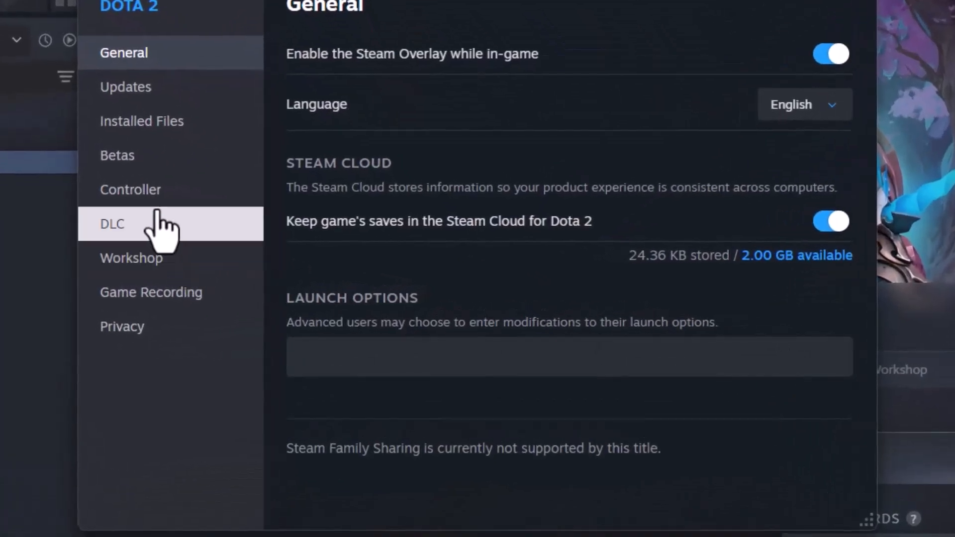
{"action": "left_click", "coordinate": [141, 121]}
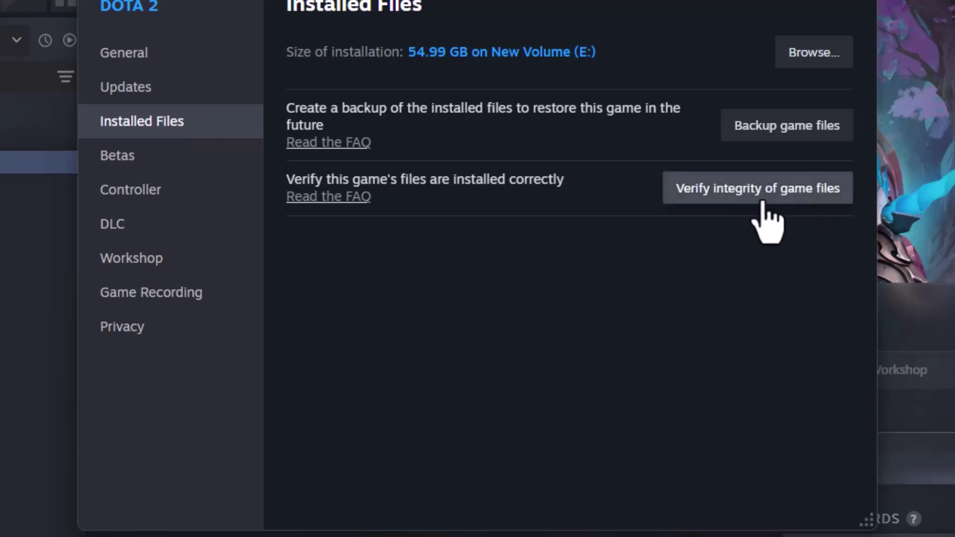
{"action": "mouse_move", "coordinate": [754, 222]}
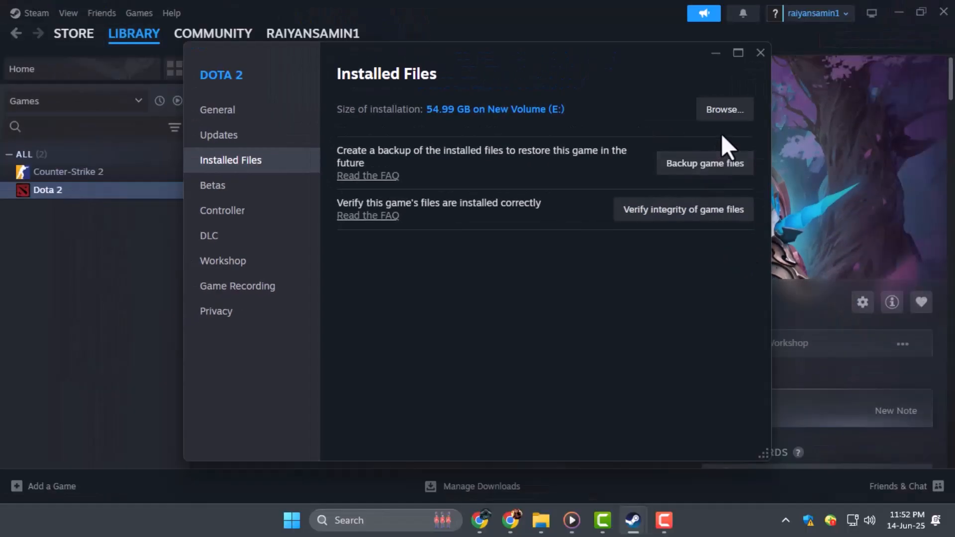
{"action": "mouse_move", "coordinate": [712, 136]}
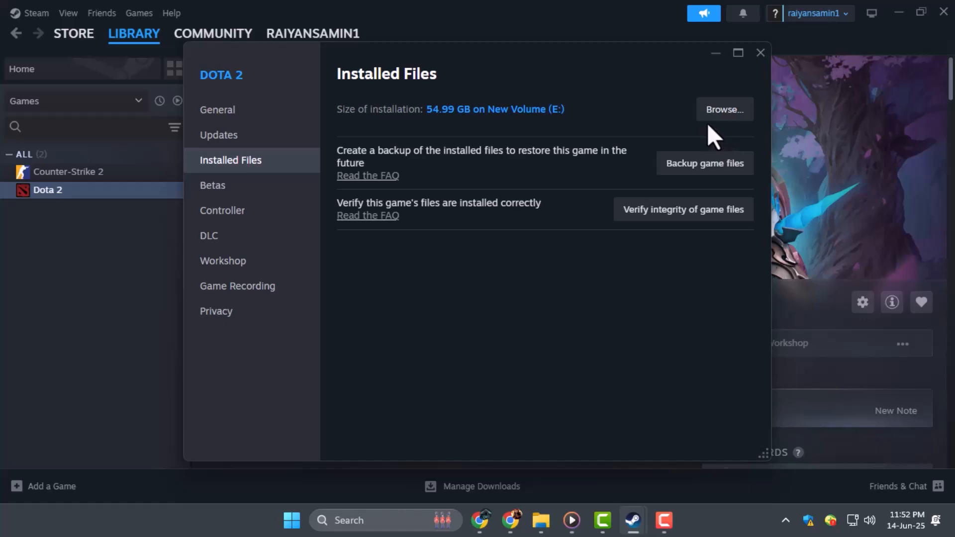
Step: Browse Dota 2's local files down through game, bin and win64
{"action": "left_click", "coordinate": [724, 109]}
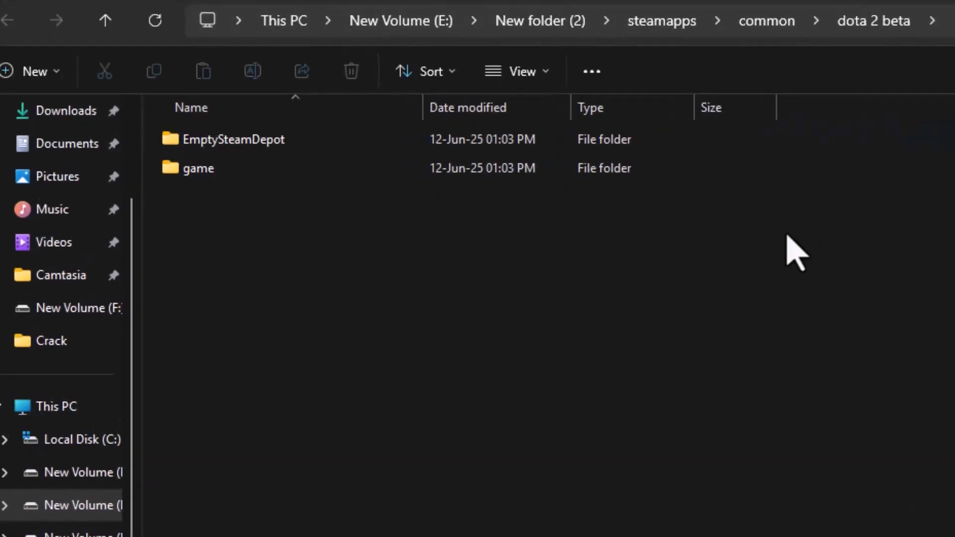
{"action": "left_click", "coordinate": [199, 168]}
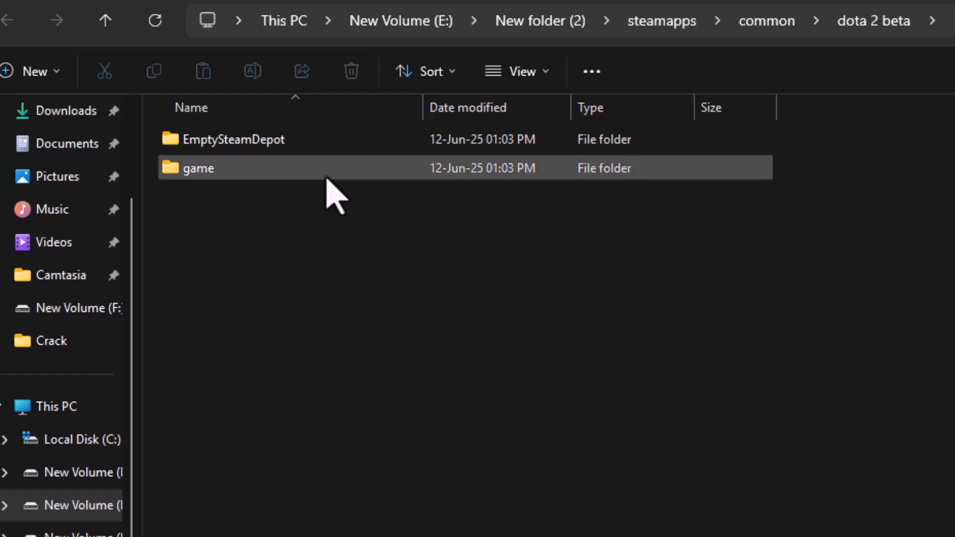
{"action": "double_click", "coordinate": [199, 168]}
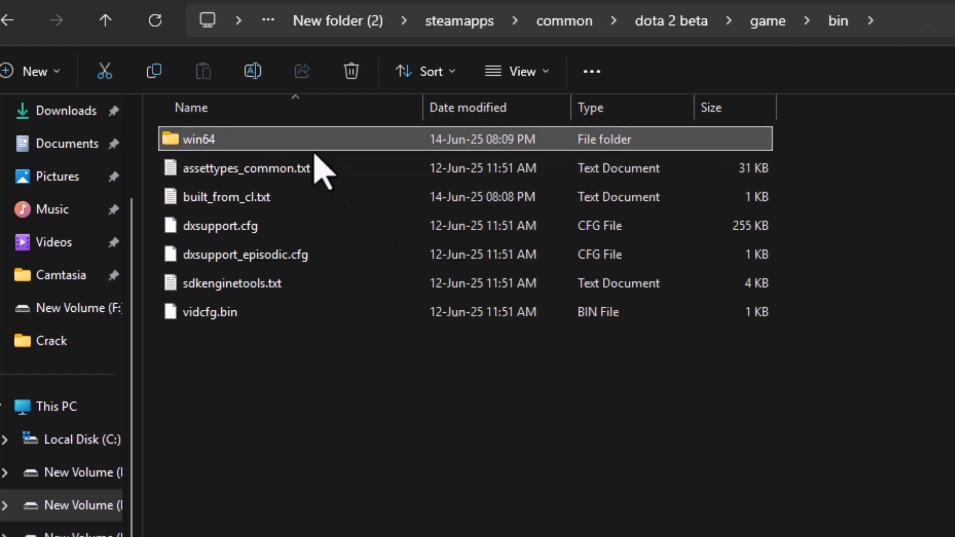
{"action": "double_click", "coordinate": [195, 138]}
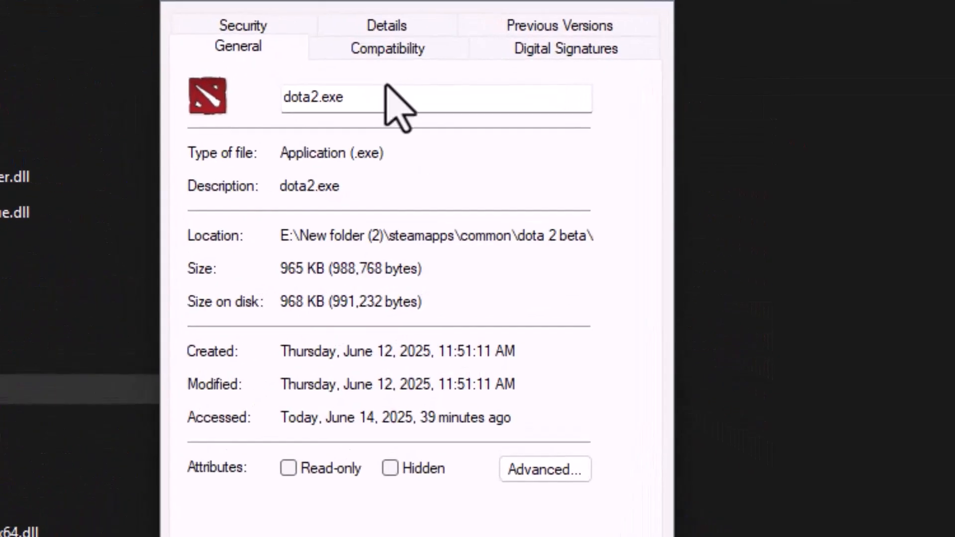
Step: Enable Disable full-screen optimisations and Run as administrator for dota2.exe, and apply
{"action": "left_click", "coordinate": [388, 48]}
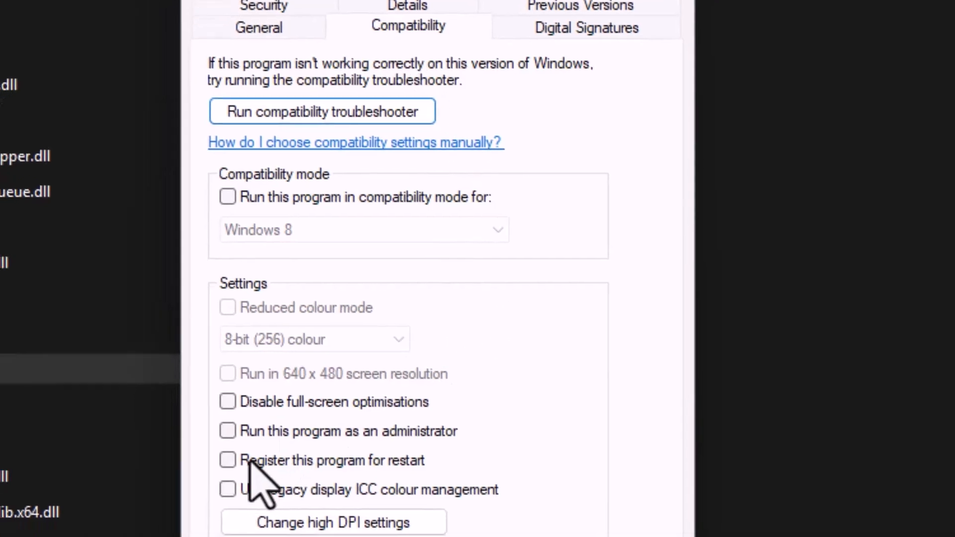
{"action": "left_click", "coordinate": [227, 401]}
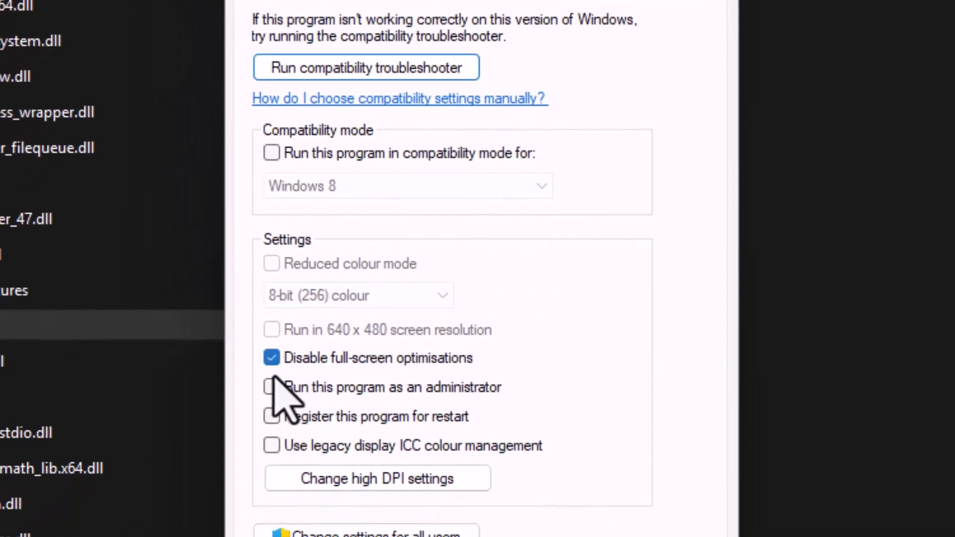
{"action": "left_click", "coordinate": [271, 387]}
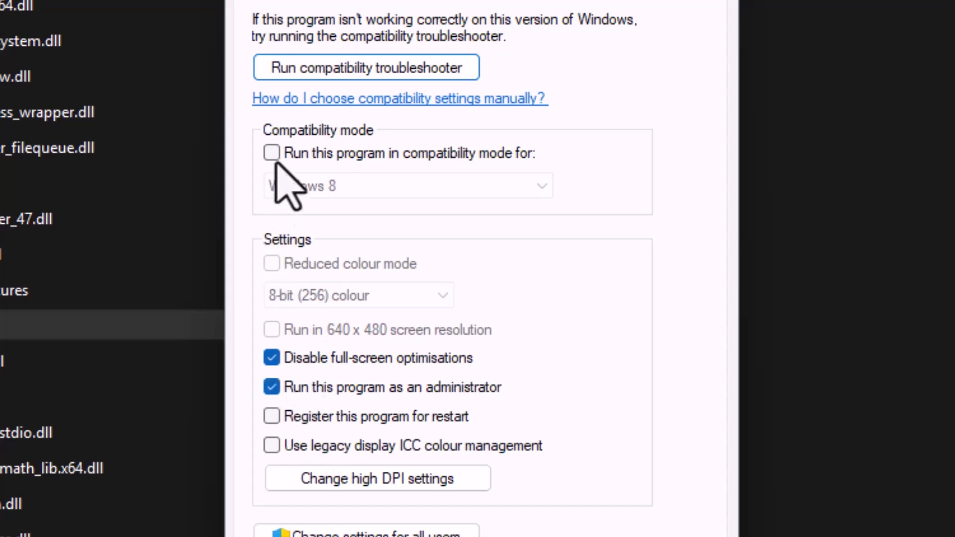
{"action": "left_click", "coordinate": [270, 153]}
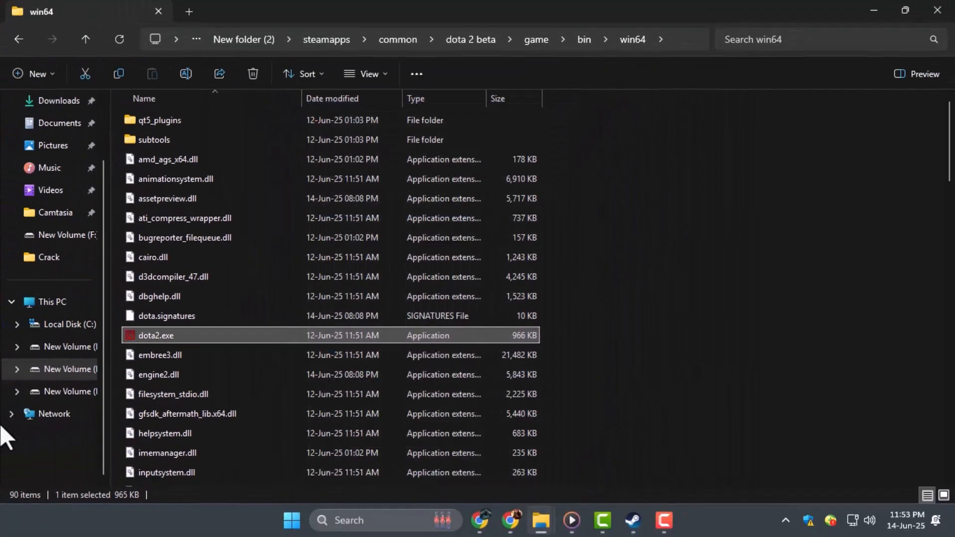
{"action": "mouse_move", "coordinate": [823, 144]}
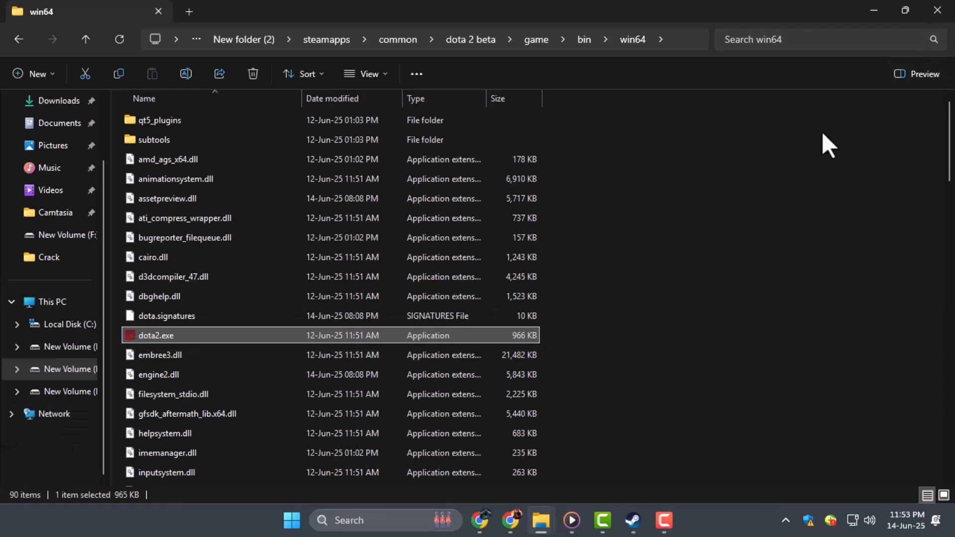
Step: Launch Device Manager from the Start button's quick menu
{"action": "right_click", "coordinate": [290, 521]}
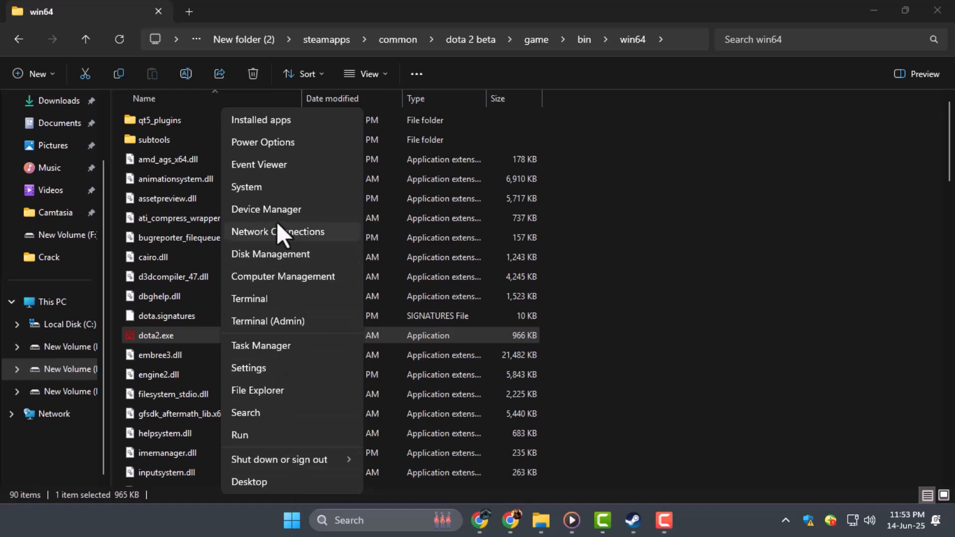
{"action": "left_click", "coordinate": [267, 209]}
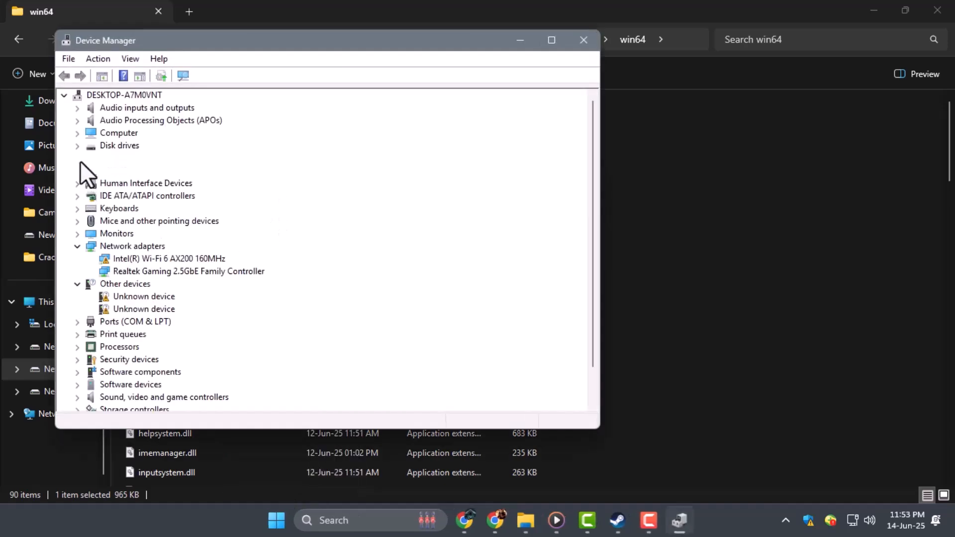
Step: Search automatically for a newer NVIDIA GeForce RTX 3050 driver, then close Device Manager
{"action": "left_click", "coordinate": [78, 157]}
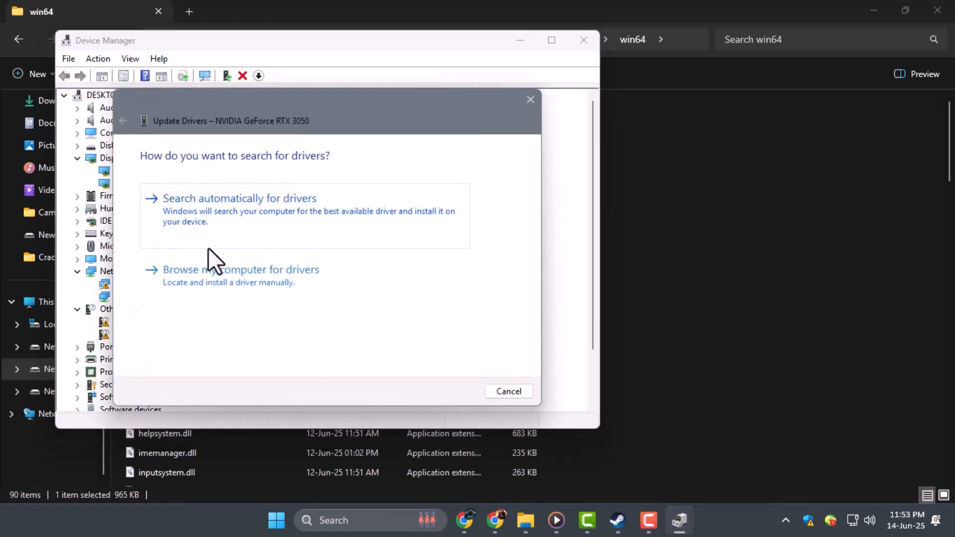
{"action": "left_click", "coordinate": [240, 197]}
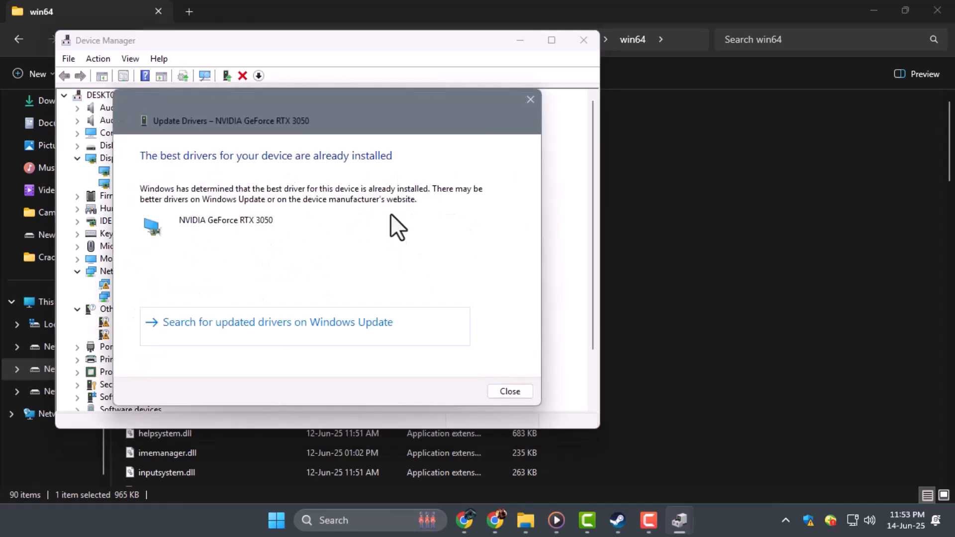
{"action": "left_click", "coordinate": [510, 390]}
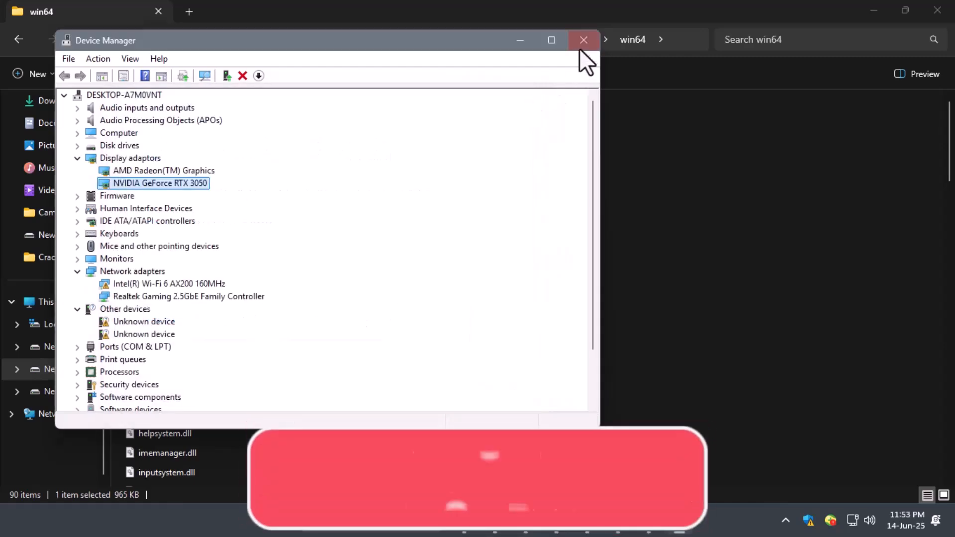
{"action": "left_click", "coordinate": [582, 40]}
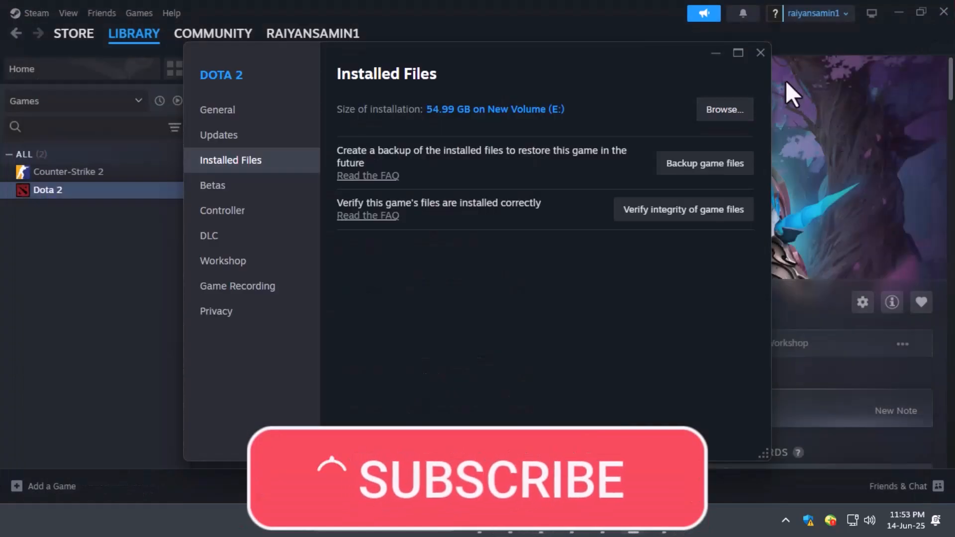